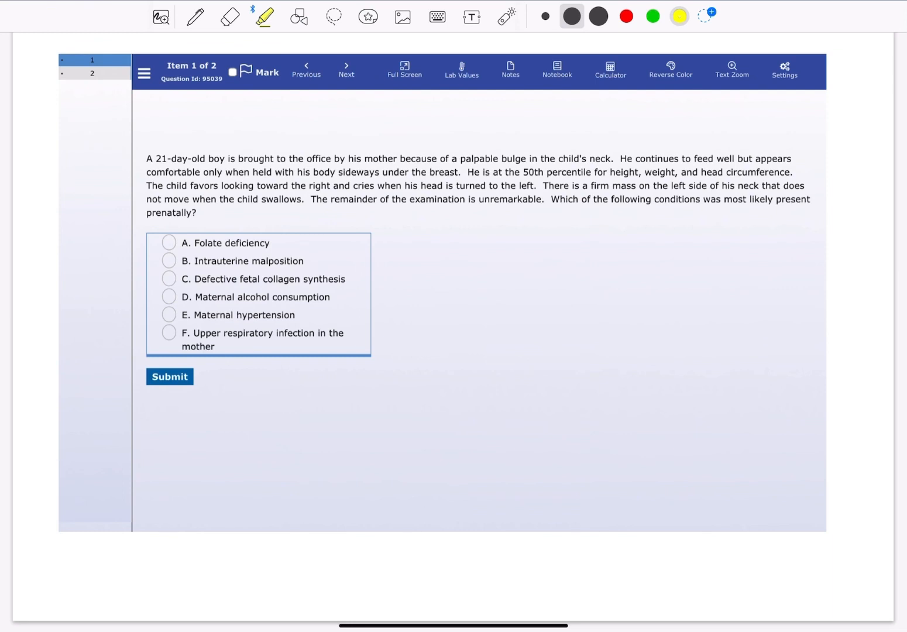
Step: Mark the stem findings, check answer B in red, and show the congenital torticollis explanation on page 3
left_click(229, 16)
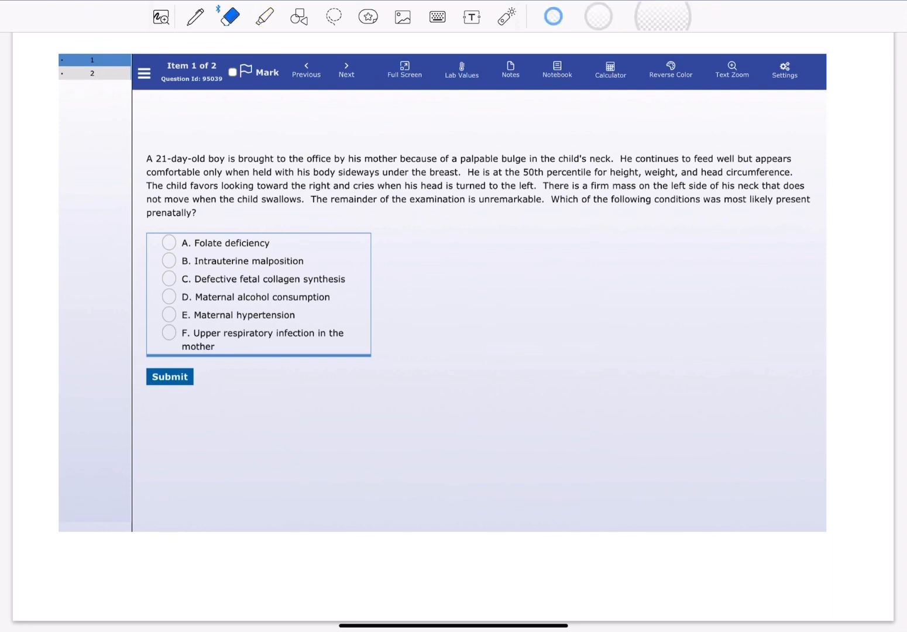
left_click(263, 17)
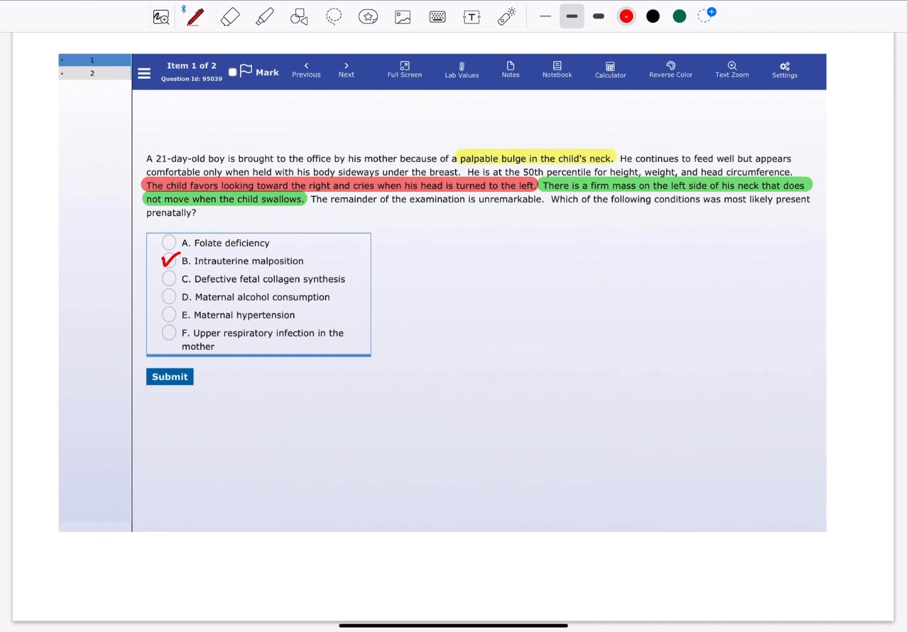
left_click(169, 377)
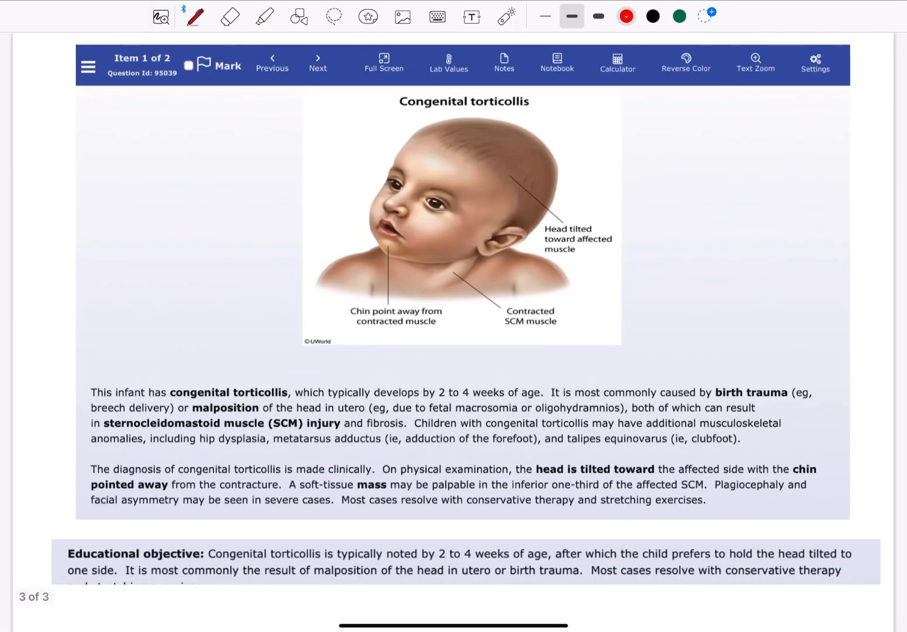